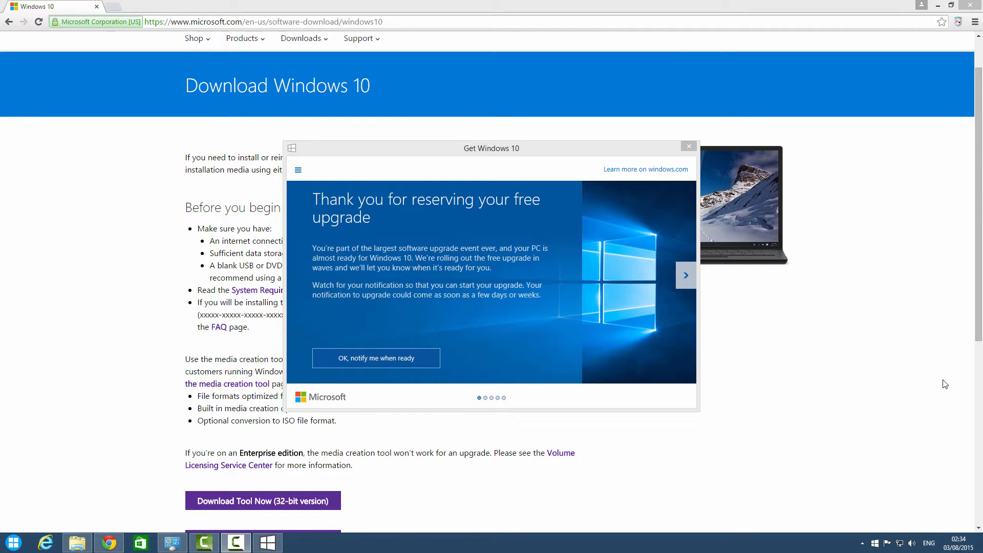
mouse_move(662, 374)
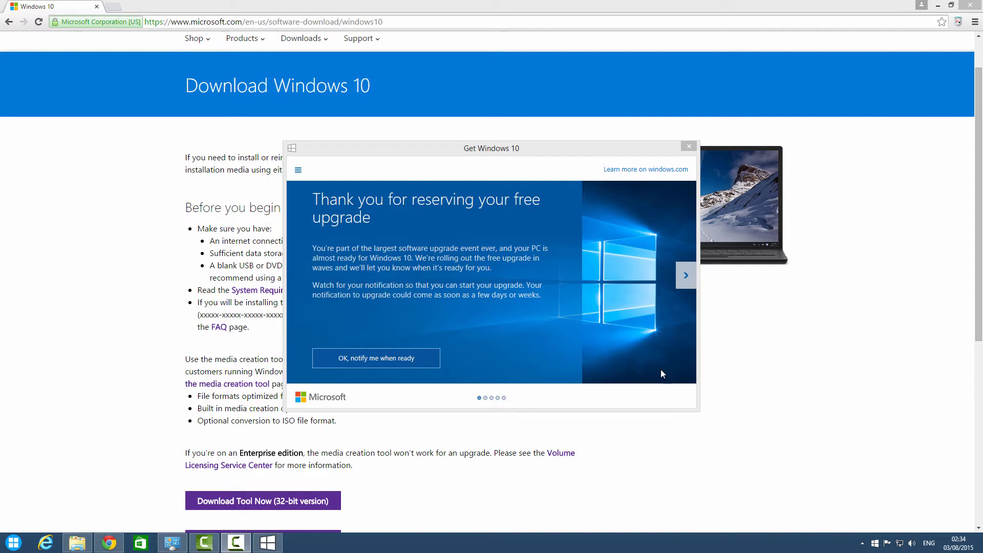
mouse_move(388, 321)
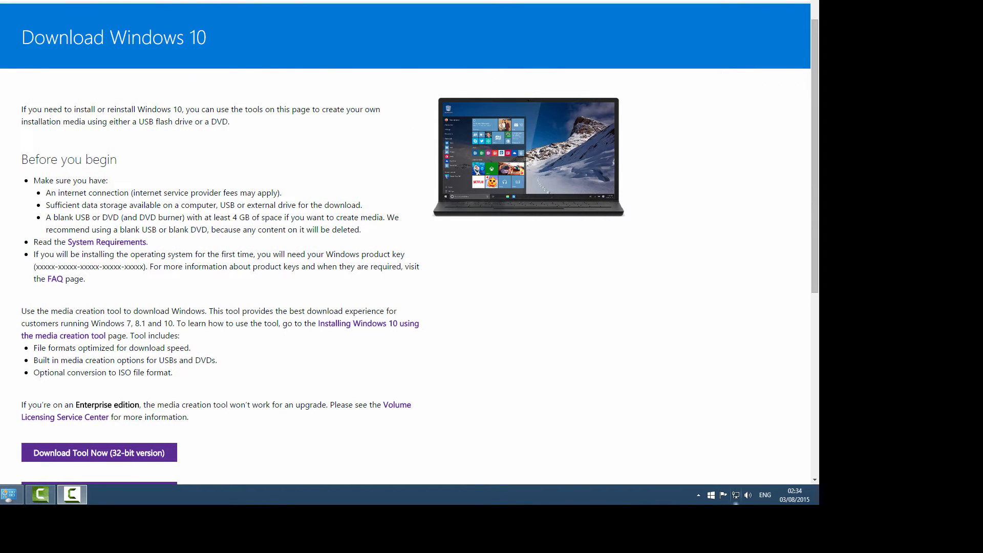
mouse_move(461, 262)
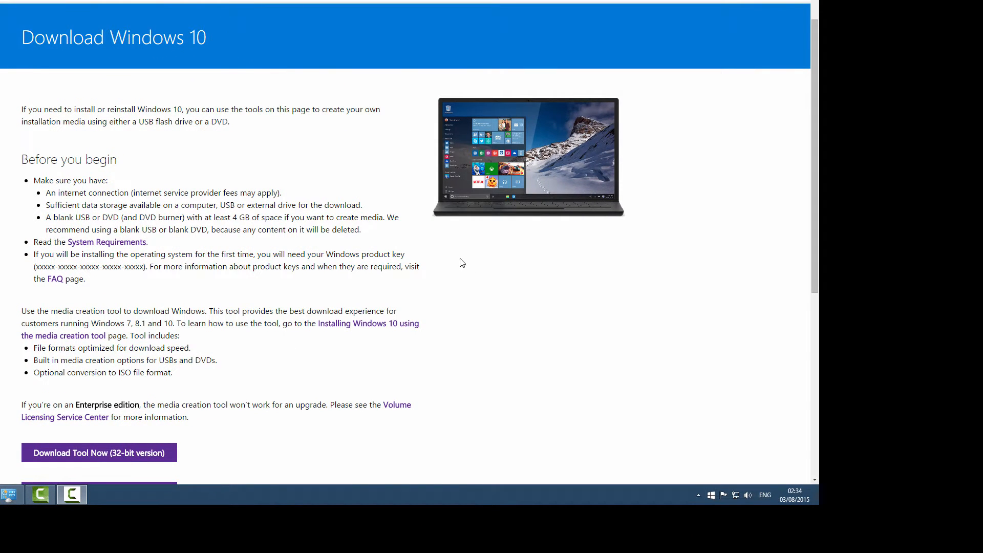
mouse_move(14, 131)
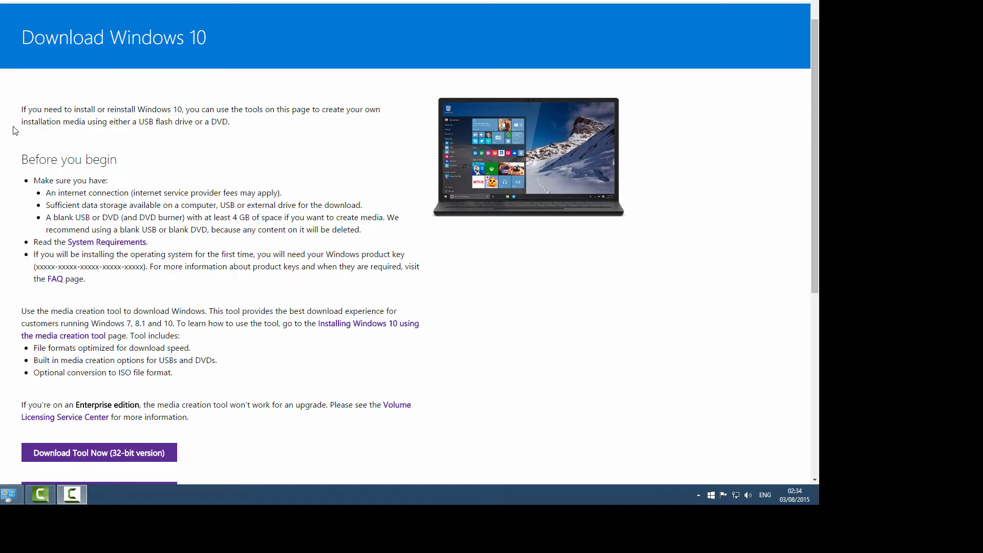
mouse_move(240, 94)
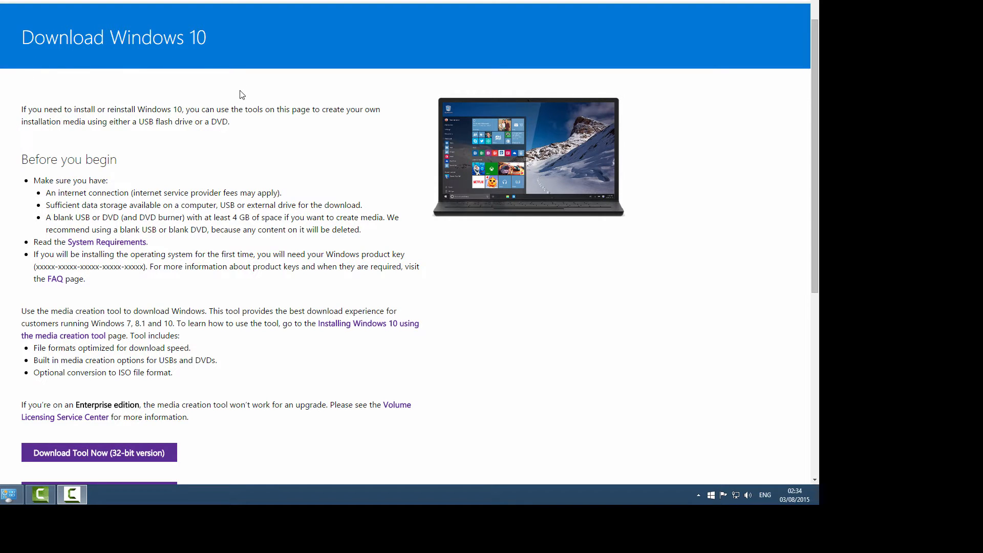
mouse_move(361, 295)
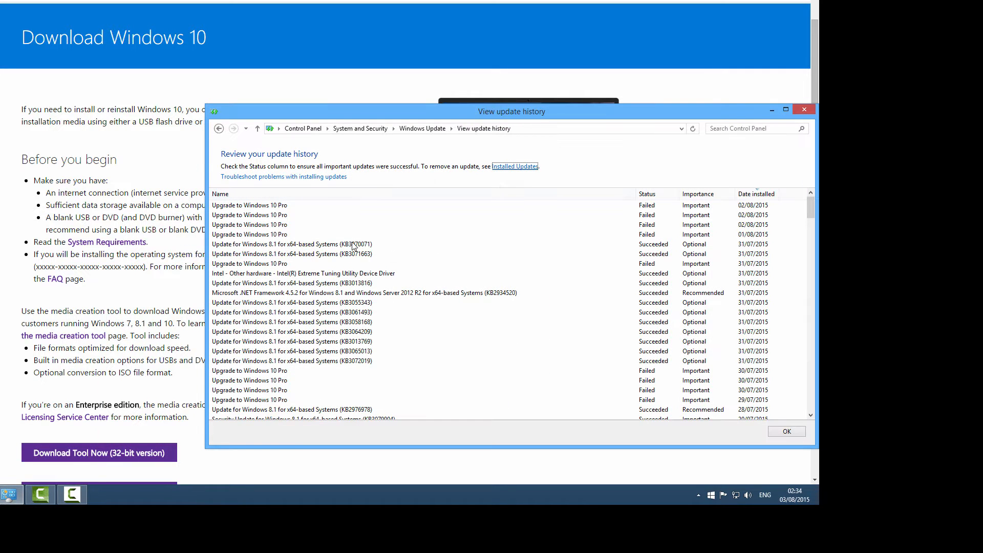
mouse_move(290, 215)
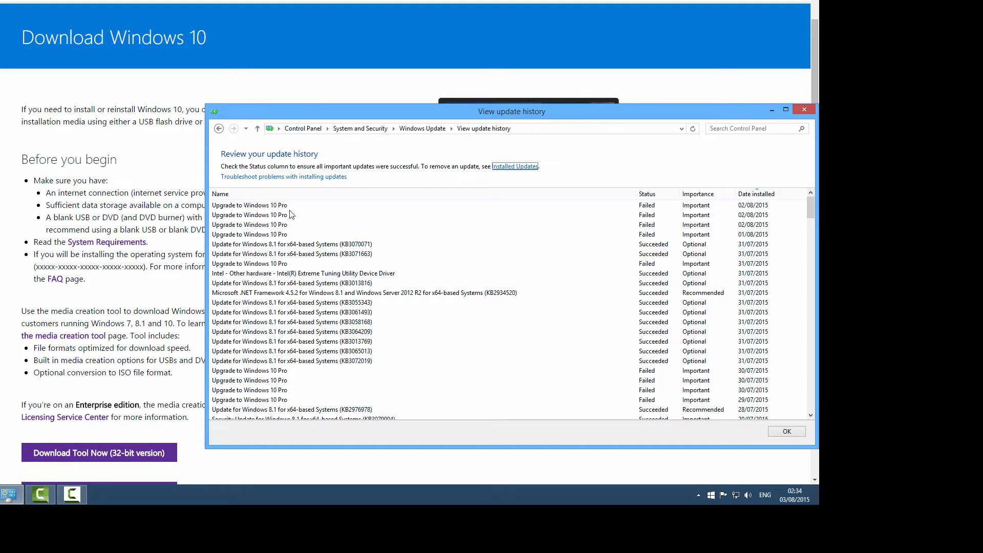
mouse_move(523, 212)
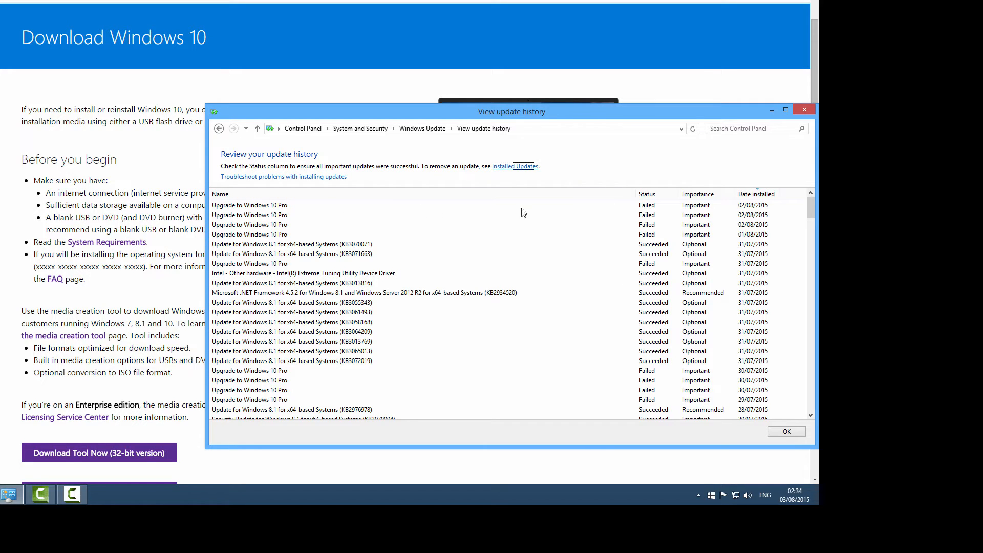
mouse_move(771, 109)
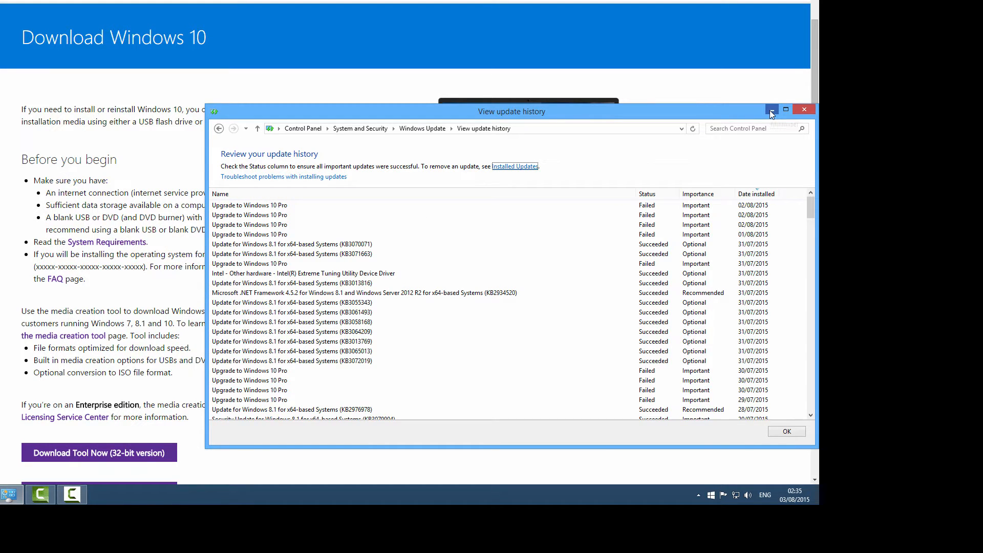
mouse_move(771, 114)
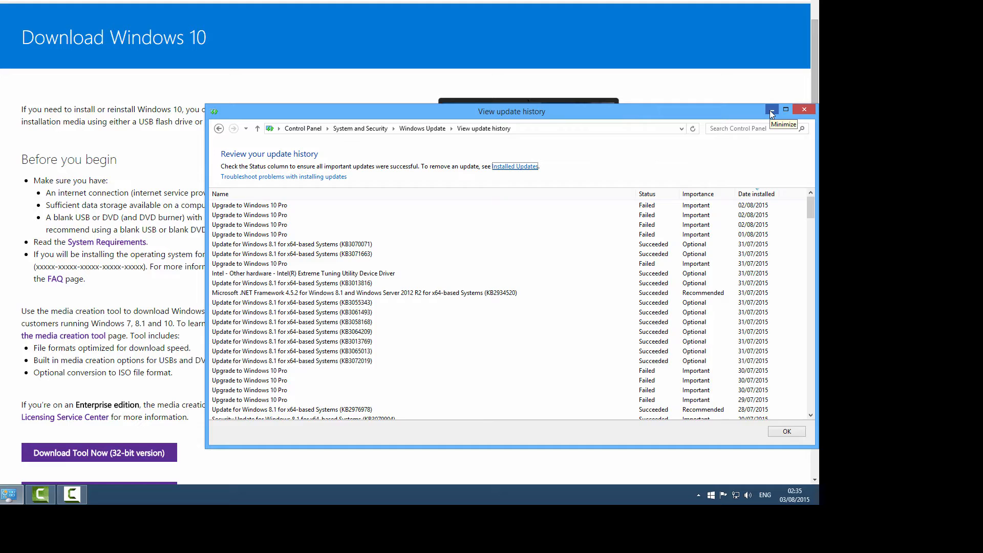
mouse_move(772, 114)
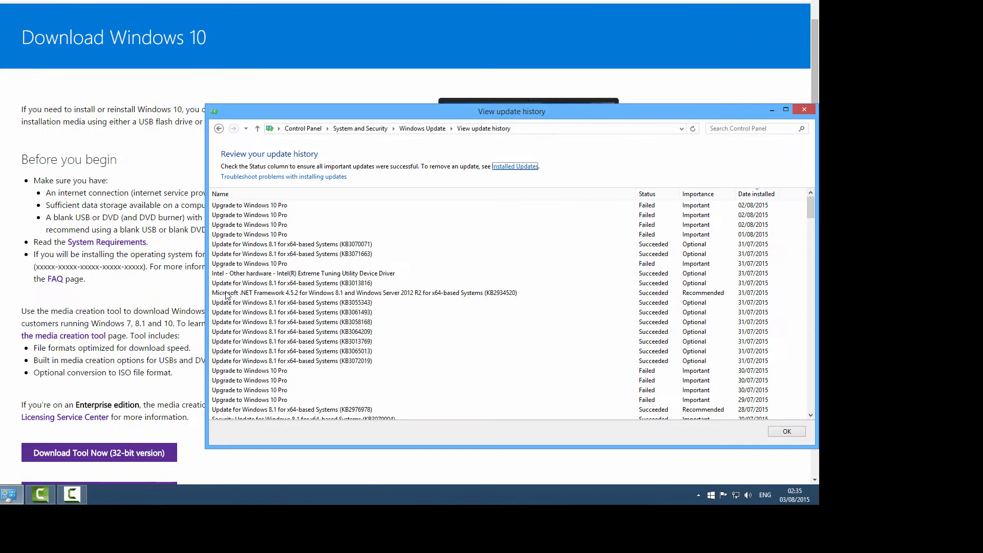
mouse_move(351, 206)
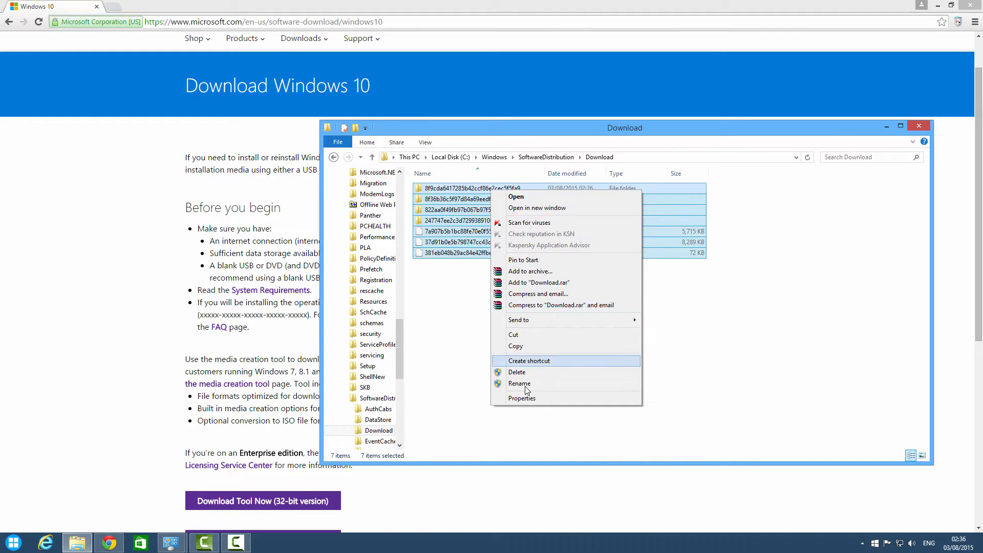
Delete all selected files and folders in SoftwareDistribution\Download.
click(562, 292)
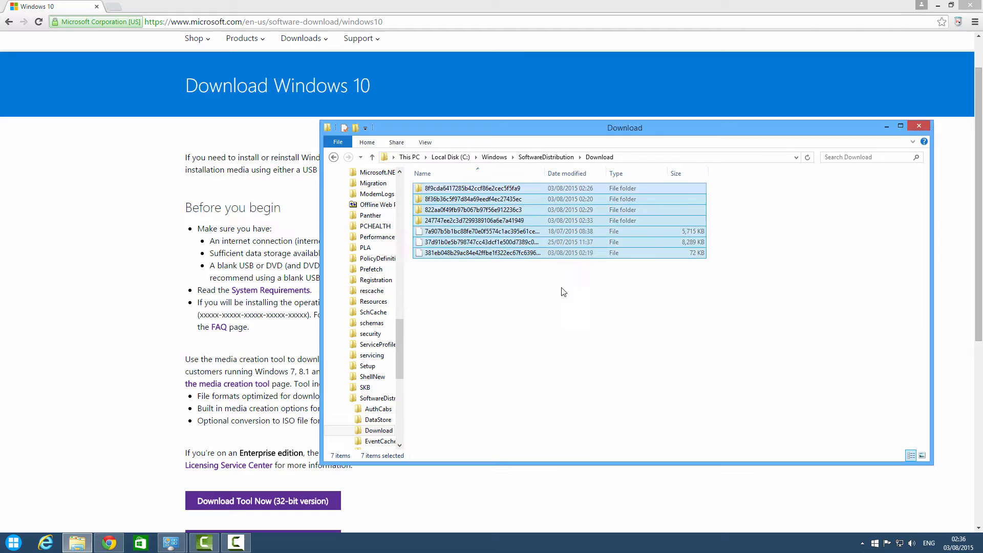
key(Delete)
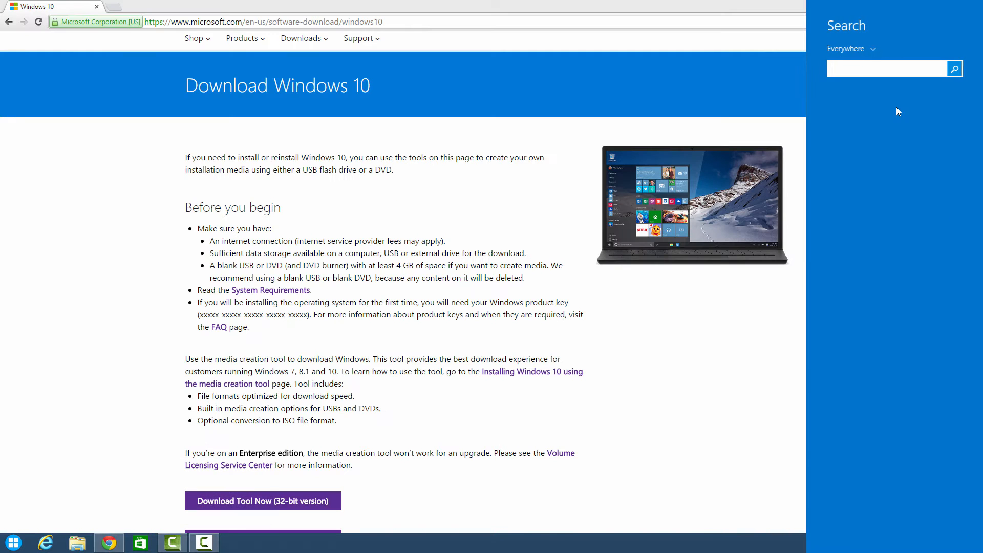
Launch Command Prompt as administrator and enter 'wuauclt.exe /updatenow' at the prompt.
text(chrome)
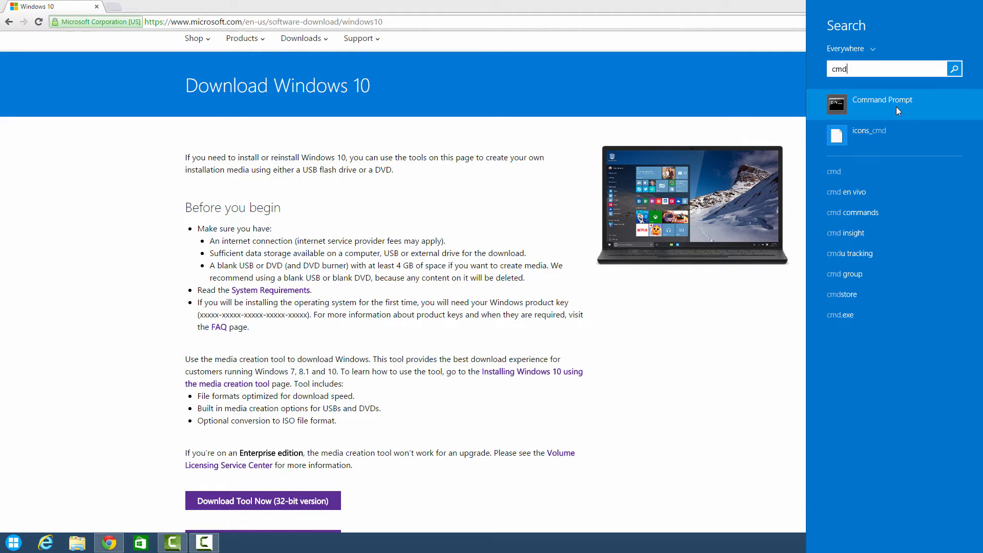
right_click(880, 99)
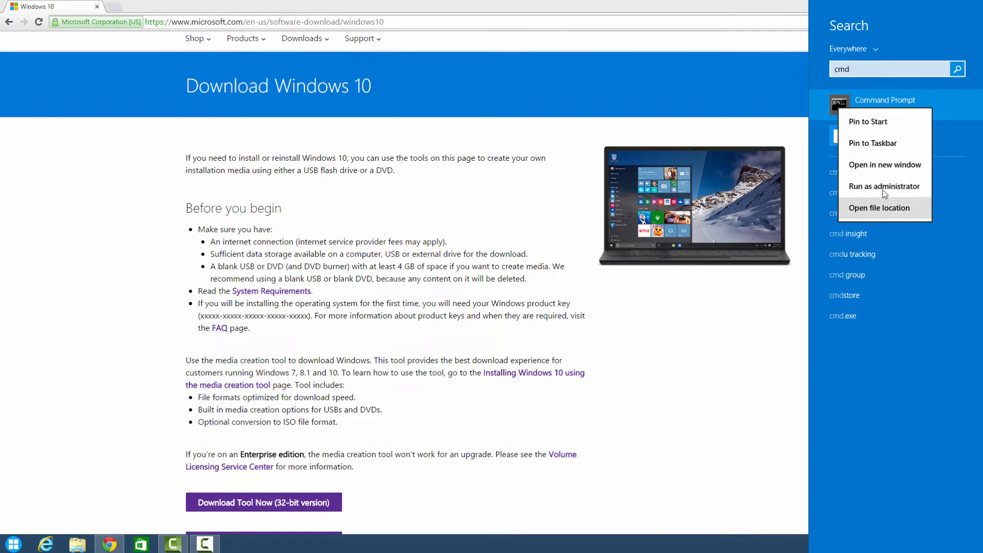
click(883, 186)
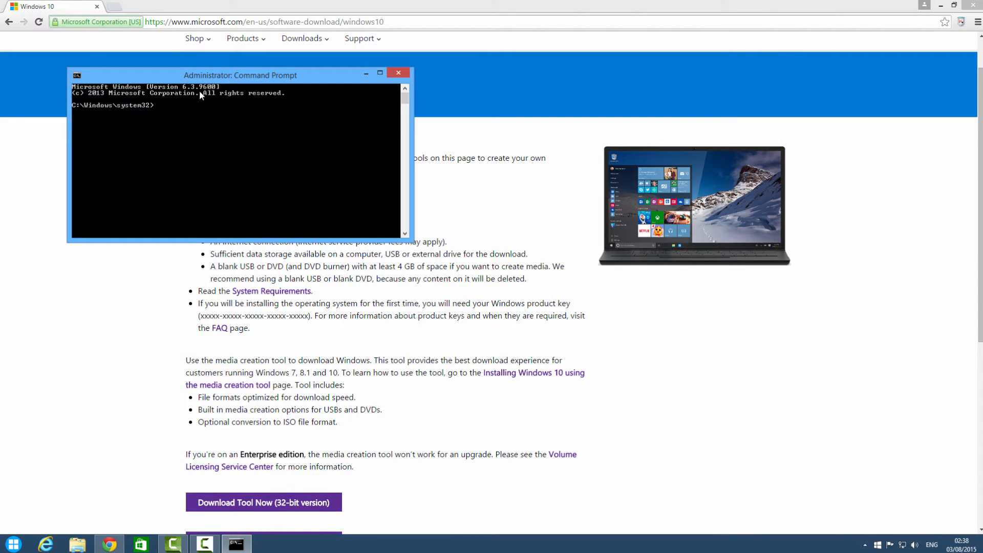
mouse_move(162, 109)
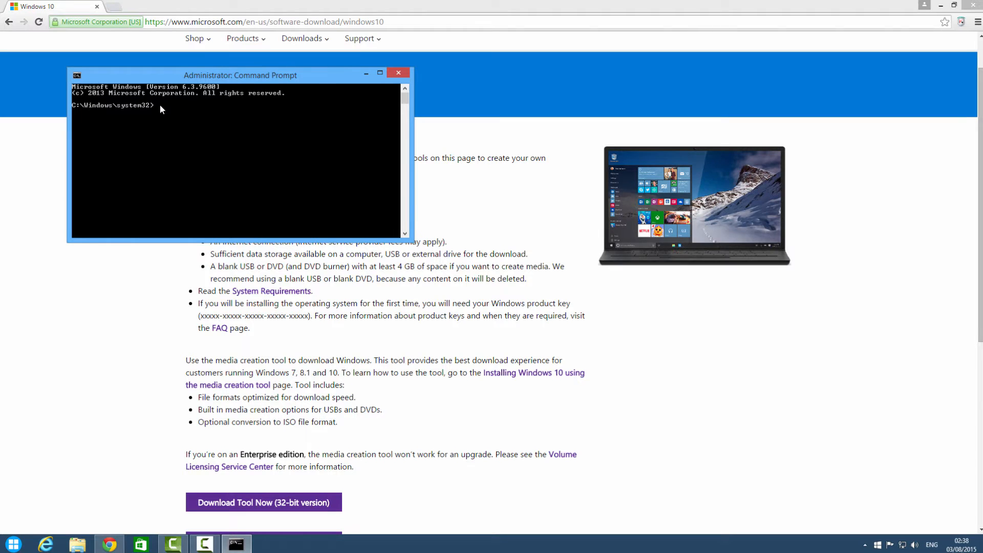
text(wuauclt.exe /updatenow)
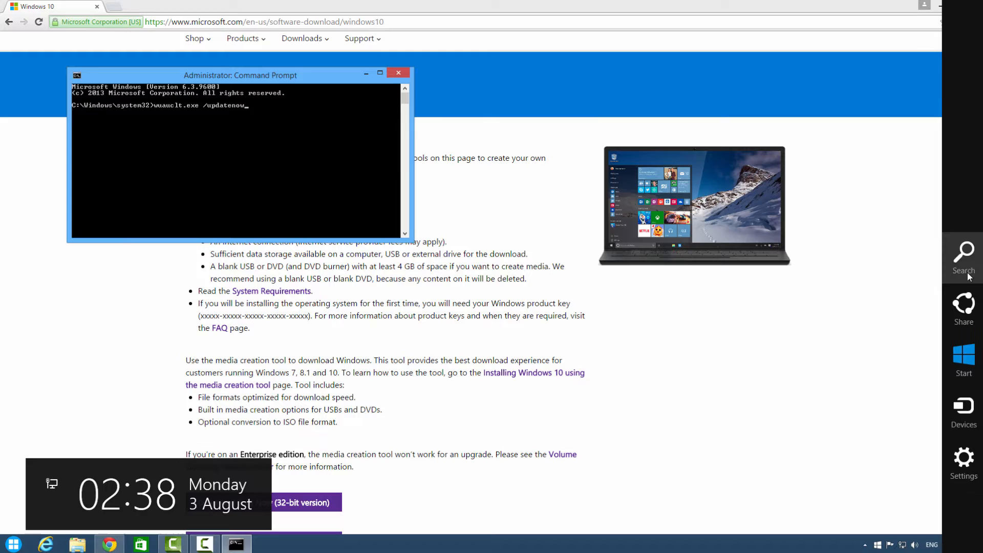
Search 'update', open Windows Update showing no updates, then minimize it.
click(964, 254)
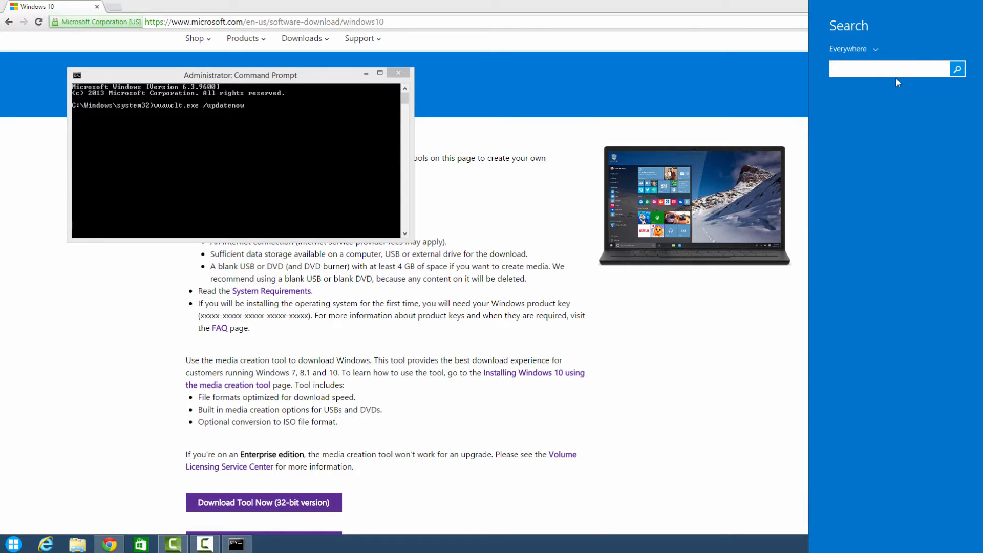
text(update)
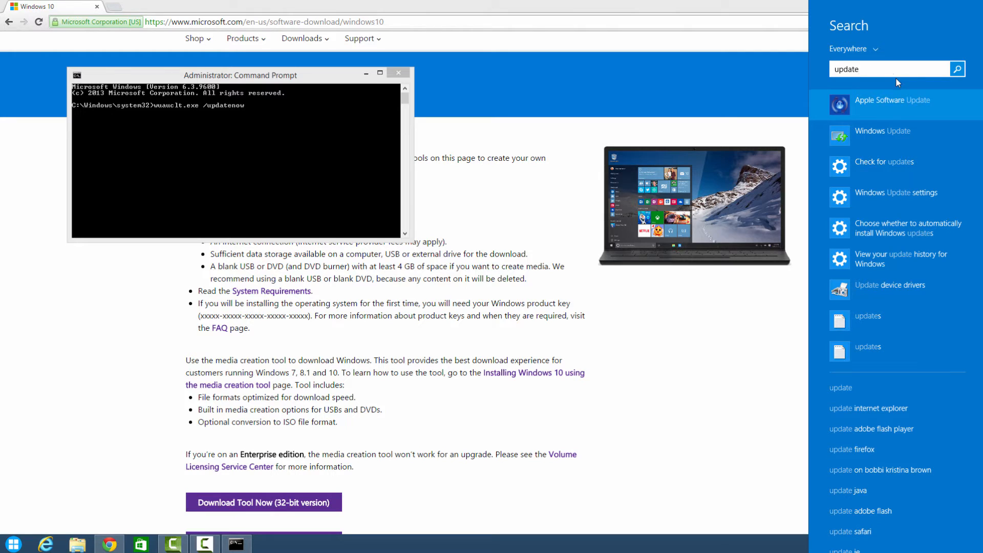
click(883, 131)
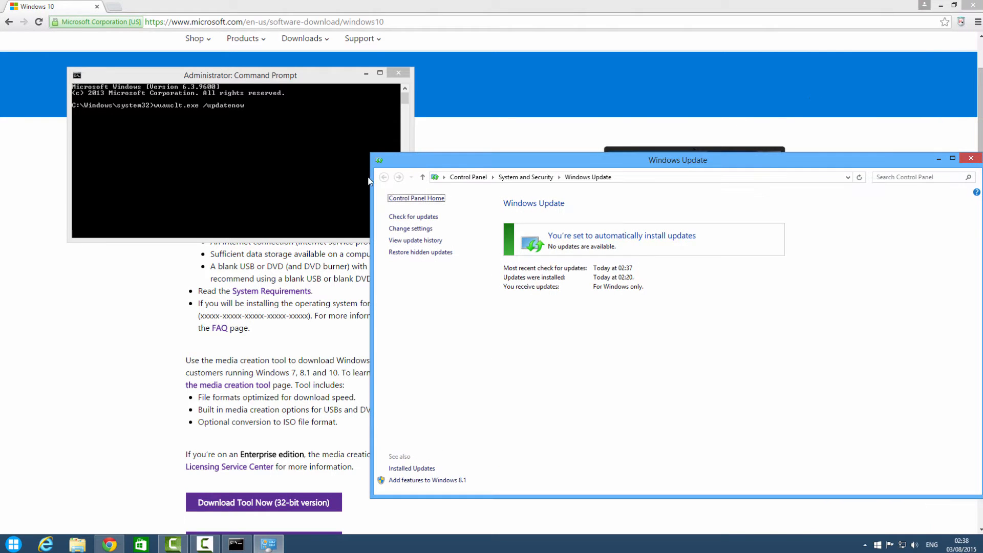
mouse_move(257, 110)
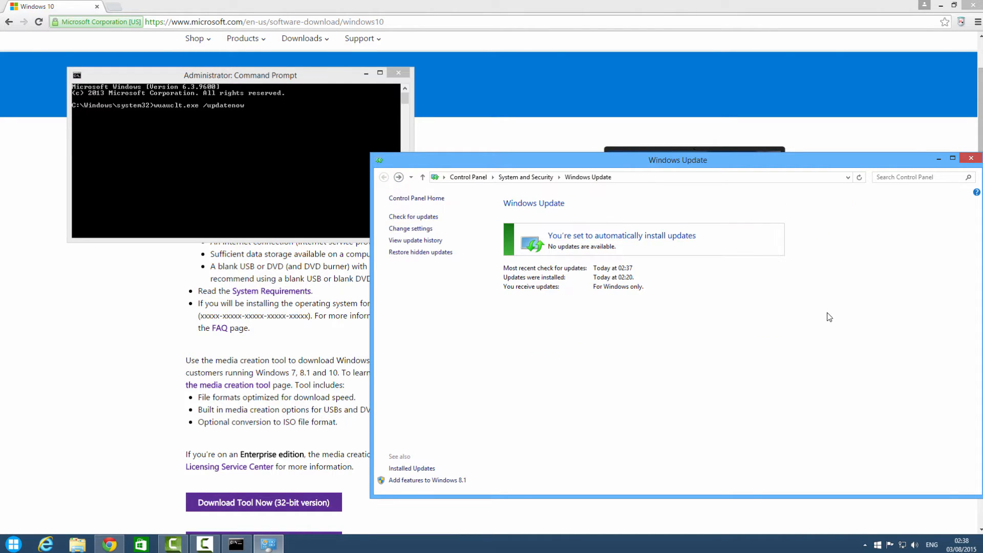
click(971, 158)
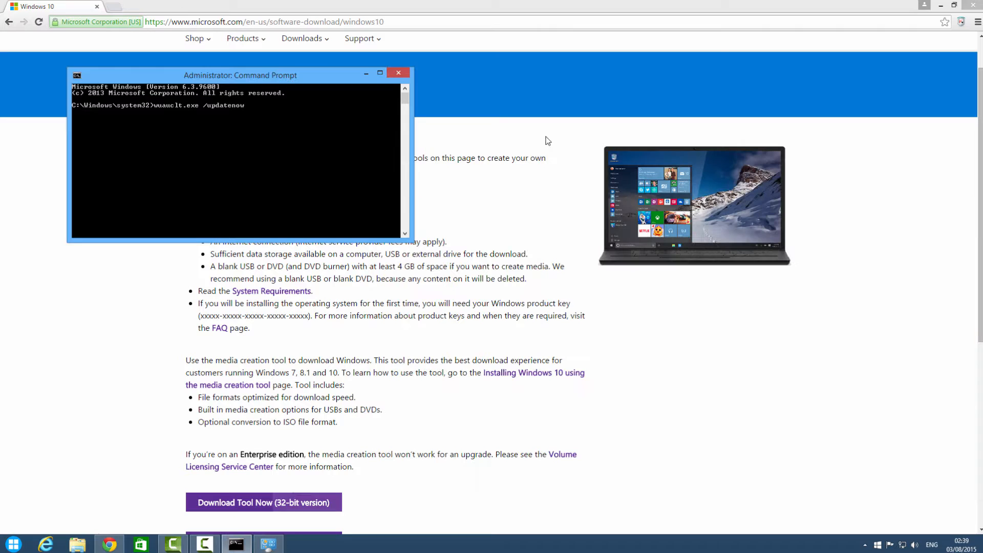
Run 'wuauclt.exe /updatenow' and restore Windows Update, now downloading Windows 10.
key(Return)
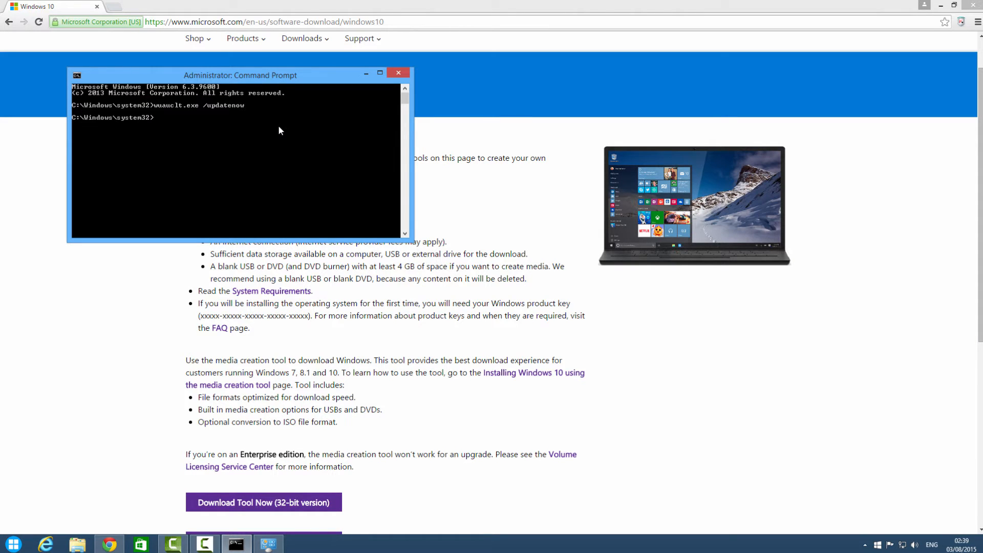
mouse_move(236, 543)
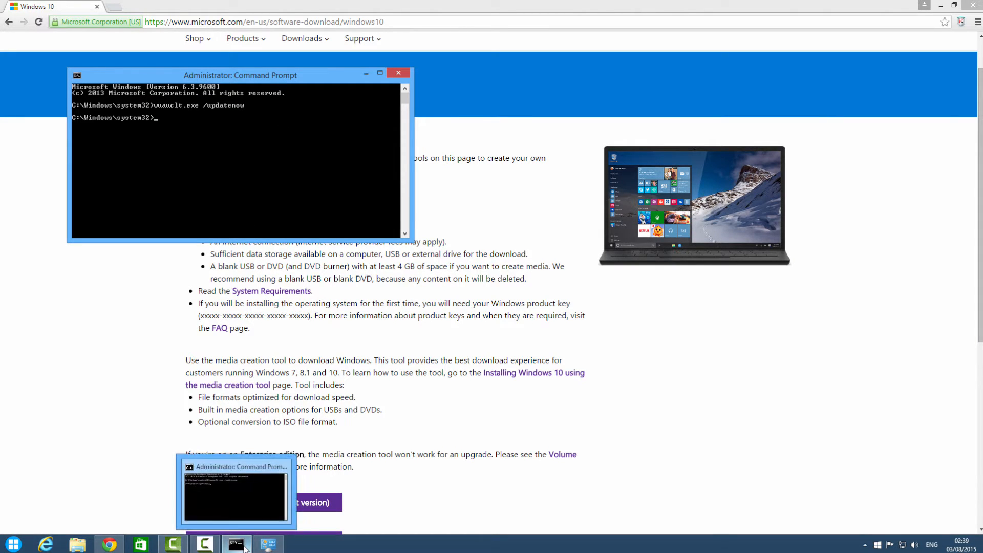
click(268, 544)
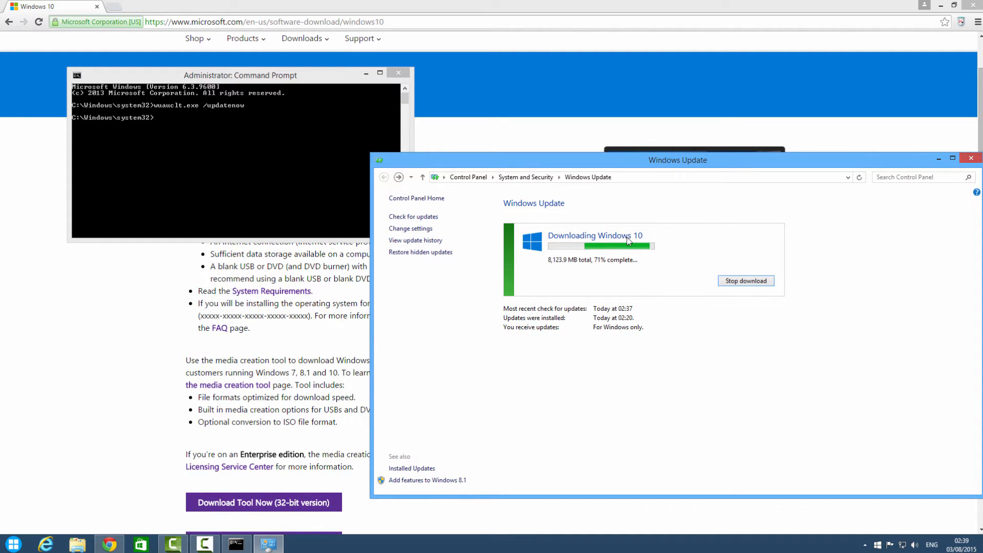
mouse_move(557, 270)
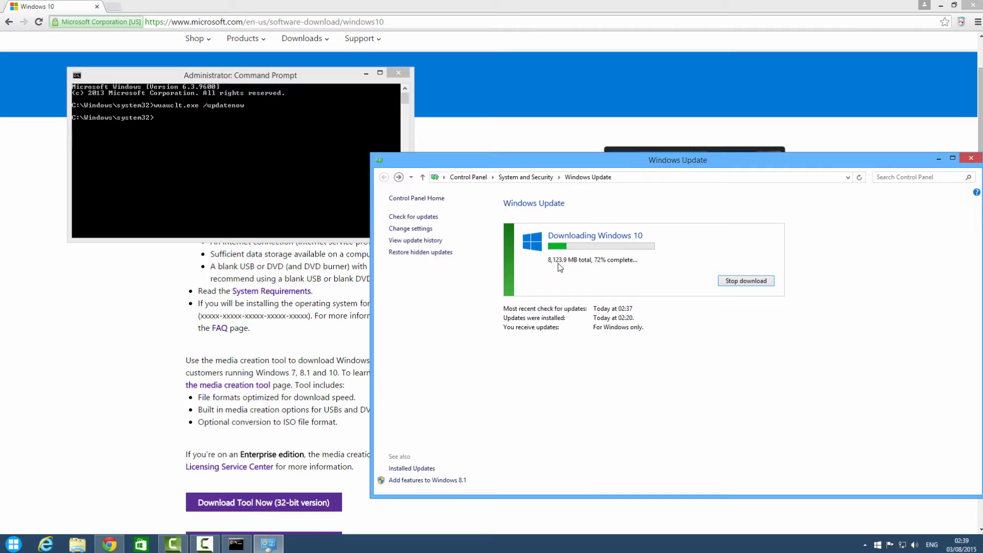
mouse_move(580, 304)
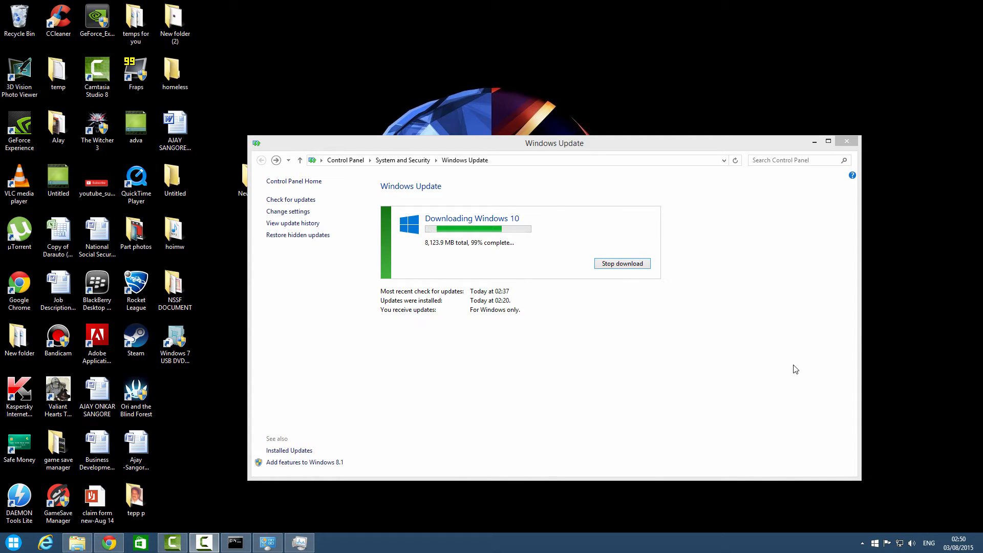
mouse_move(748, 366)
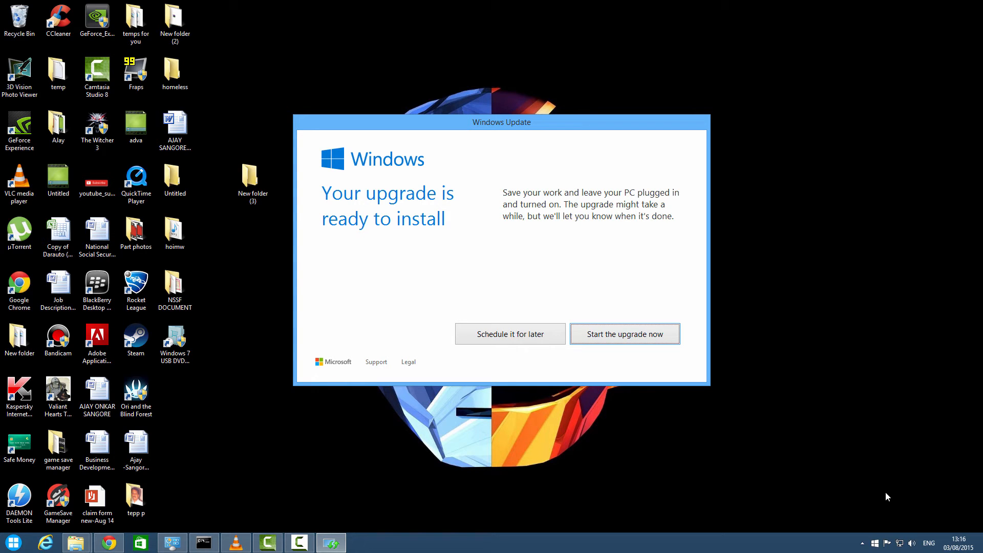
mouse_move(497, 329)
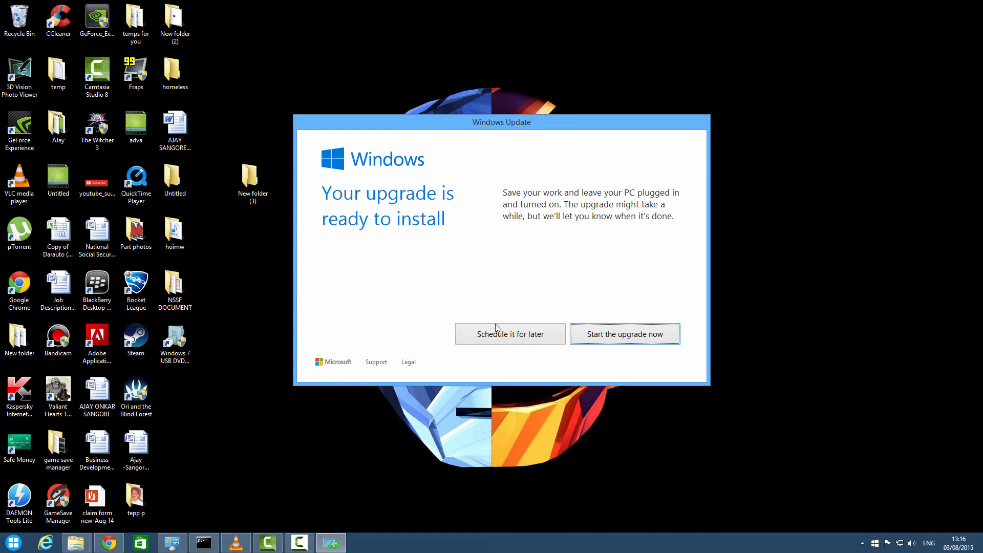
Choose 'Schedule it for later', then 'Start the upgrade now' to restart into Windows 10 setup.
click(510, 333)
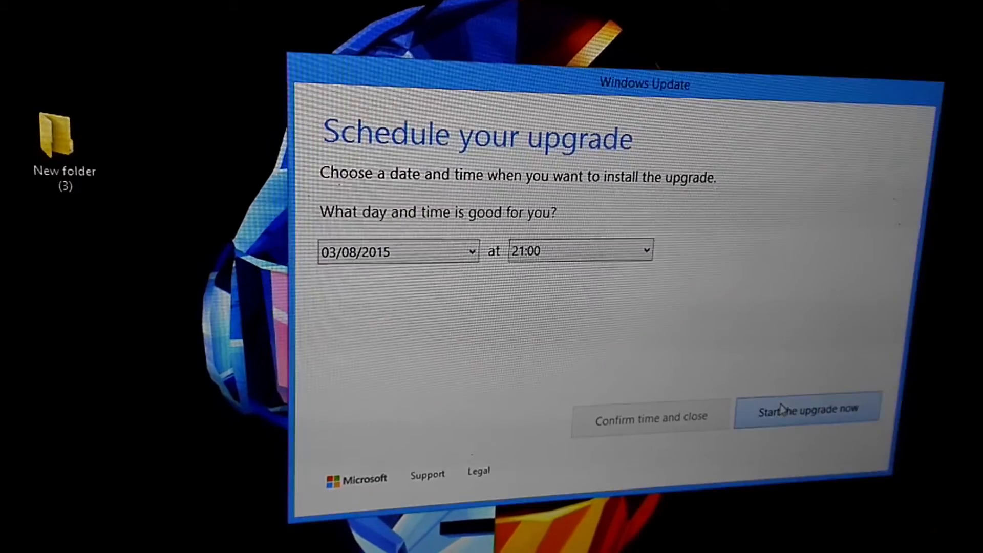
click(807, 410)
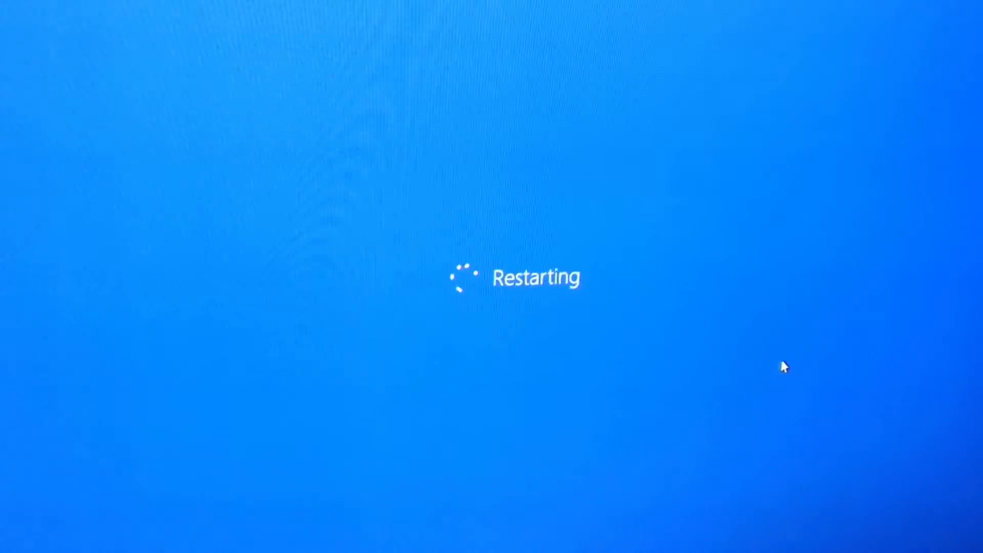